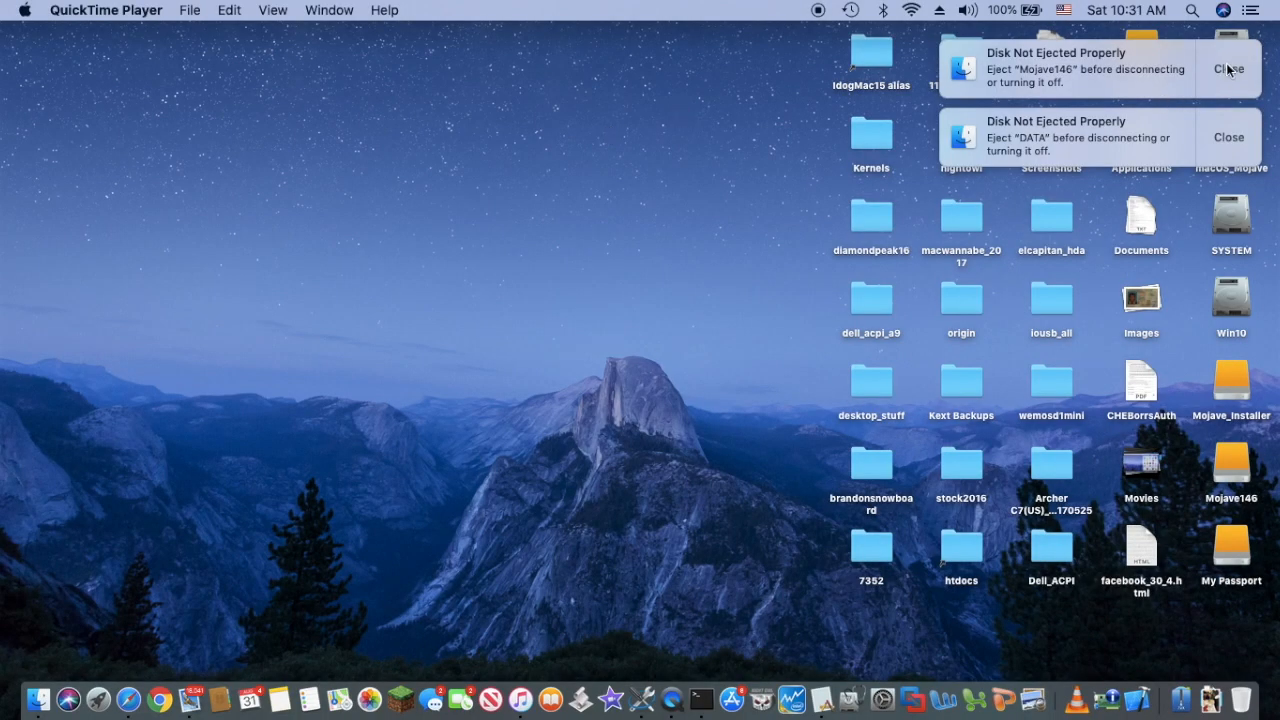
- Dismiss the Disk Not Ejected Properly warnings for Mojave146 and DATA
click(1228, 68)
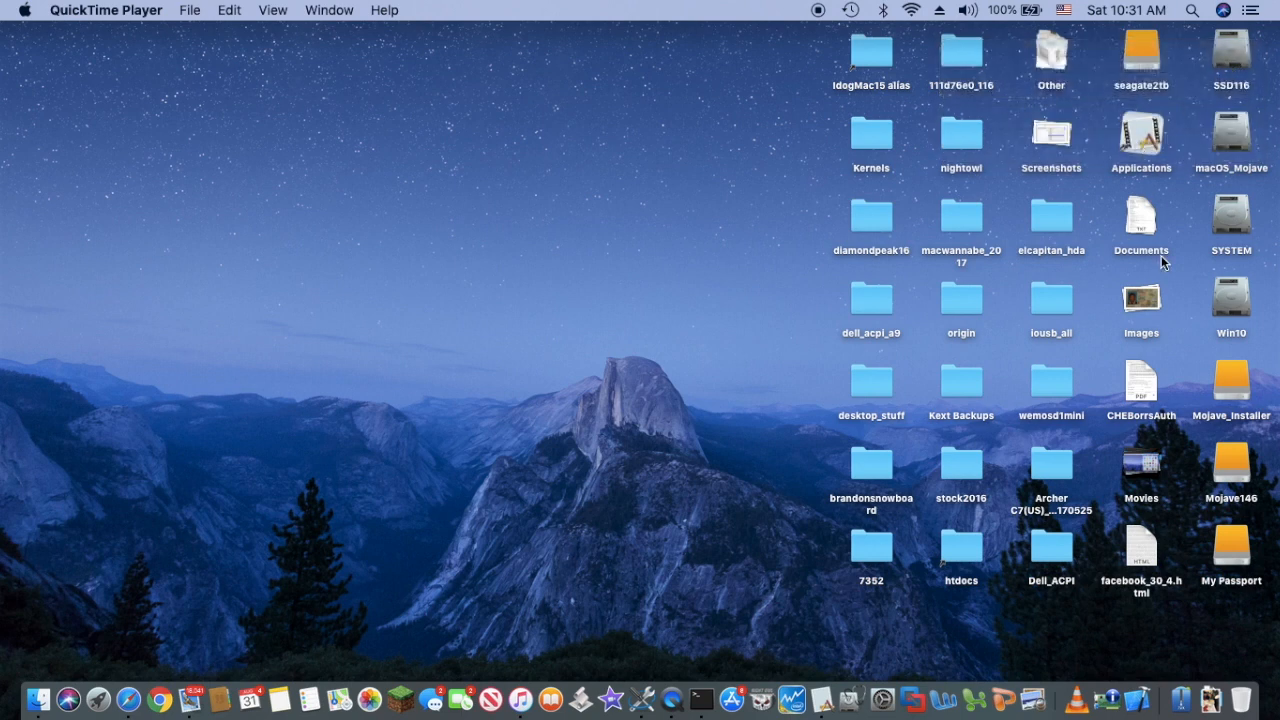
mouse_move(1228, 512)
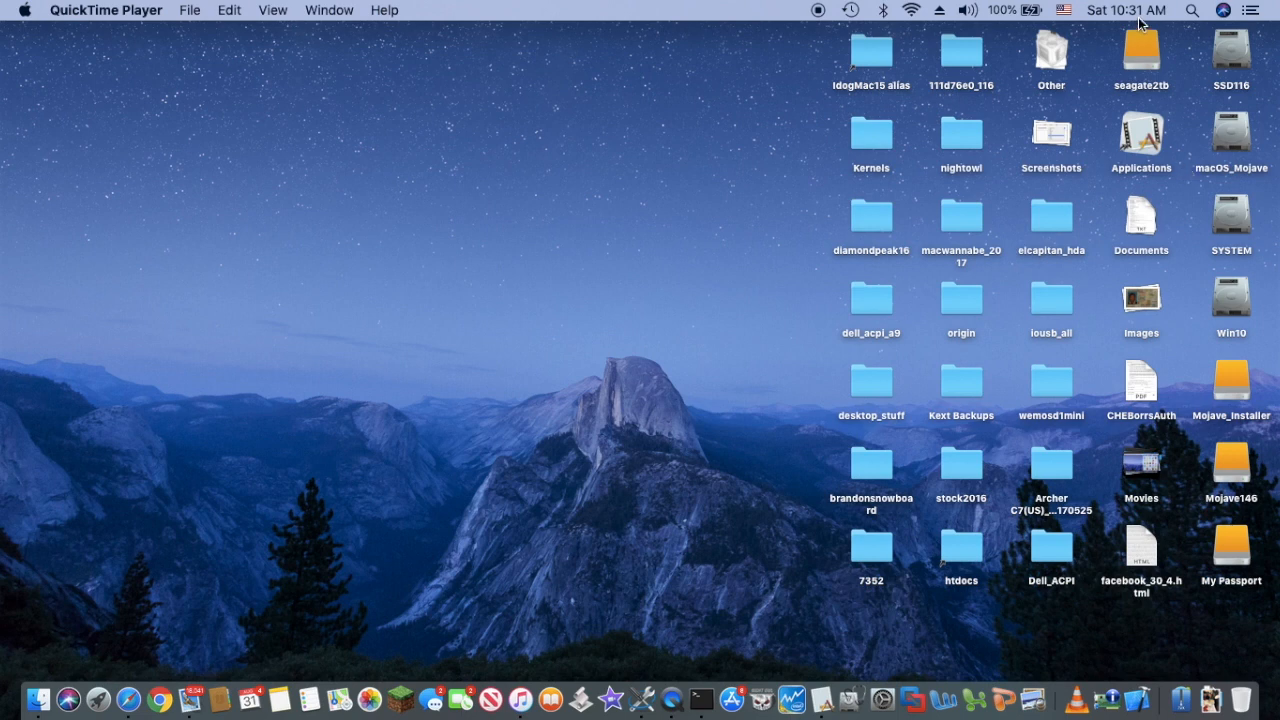
mouse_move(1224, 544)
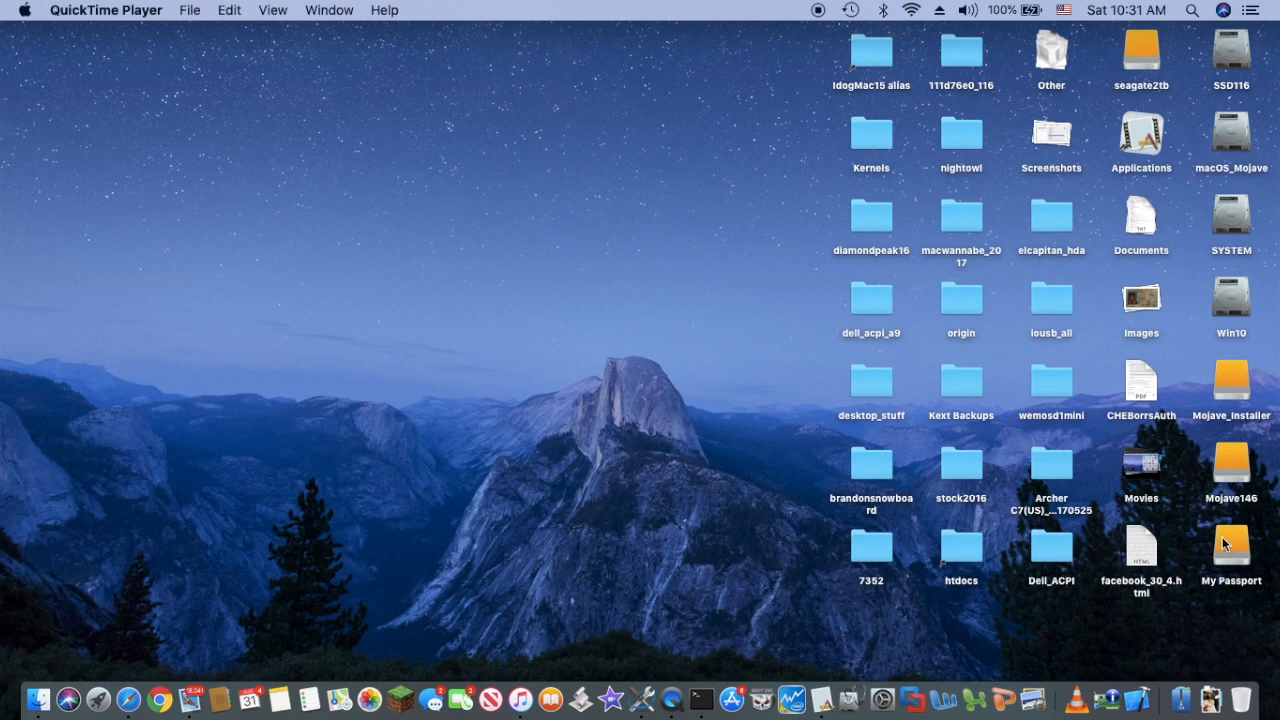
mouse_move(1236, 392)
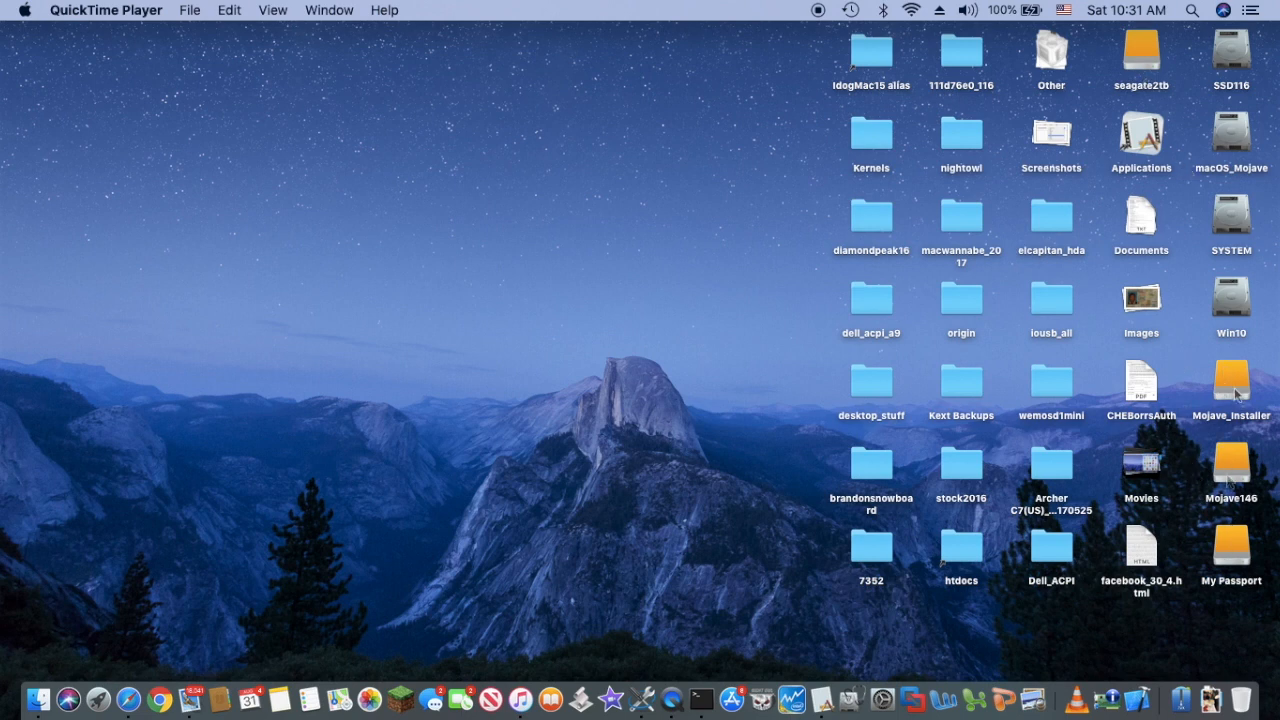
mouse_move(592, 280)
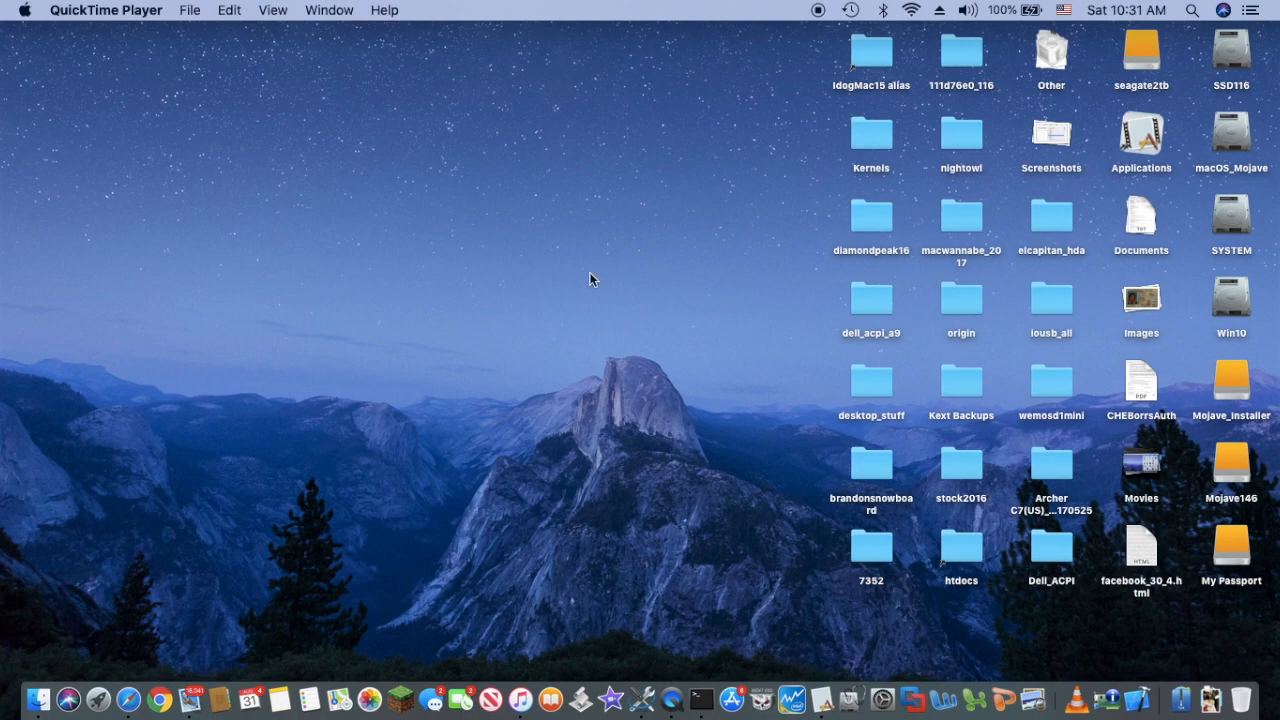